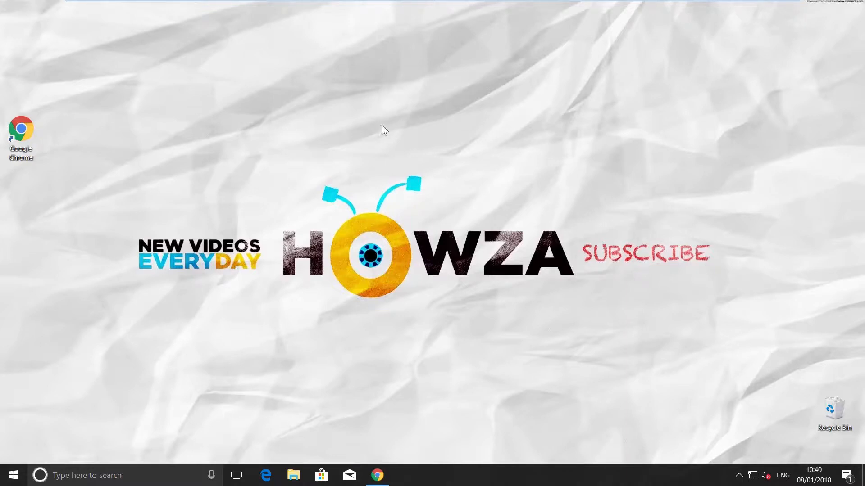
pyautogui.moveTo(382, 215)
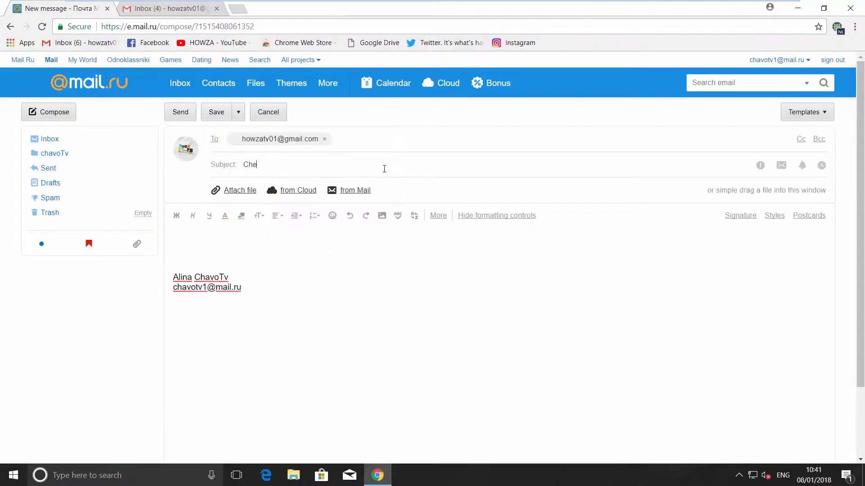
# Send the Mail.ru message titled 'Checking' and return to the Gmail inbox
pyautogui.click(180, 112)
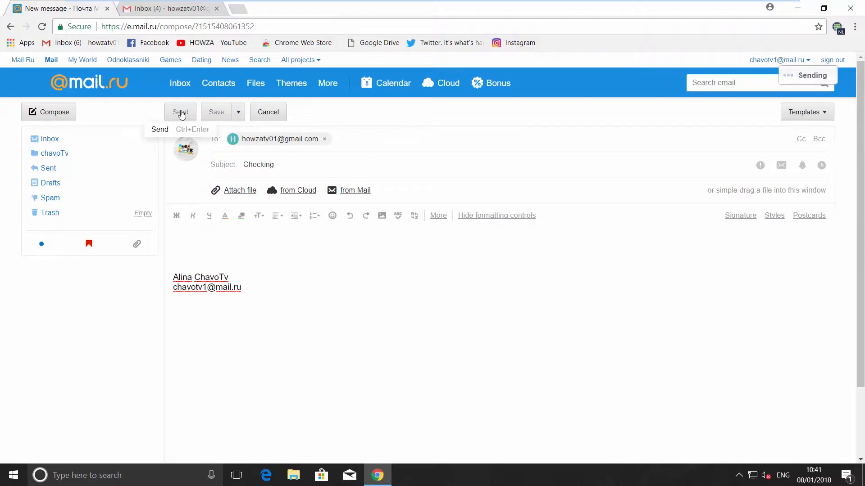
pyautogui.click(180, 112)
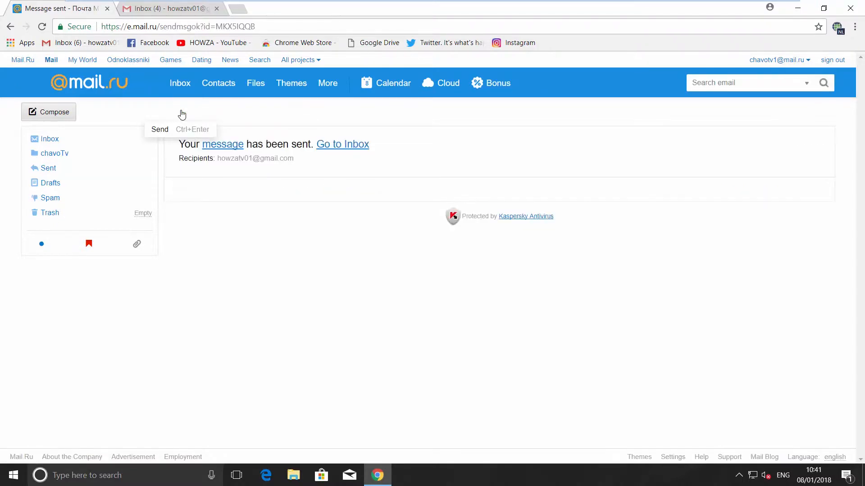
pyautogui.click(168, 8)
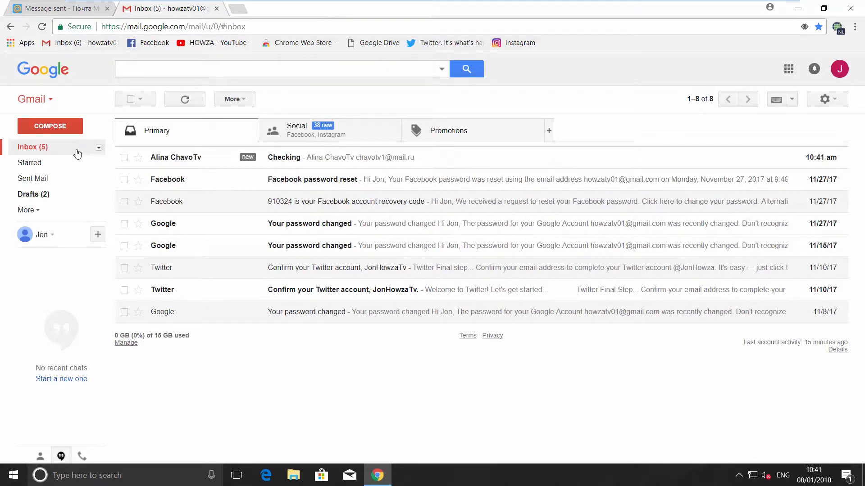
# Start 'Filter messages like these' from the selected Checking email by Alina ChavoTv
pyautogui.click(125, 158)
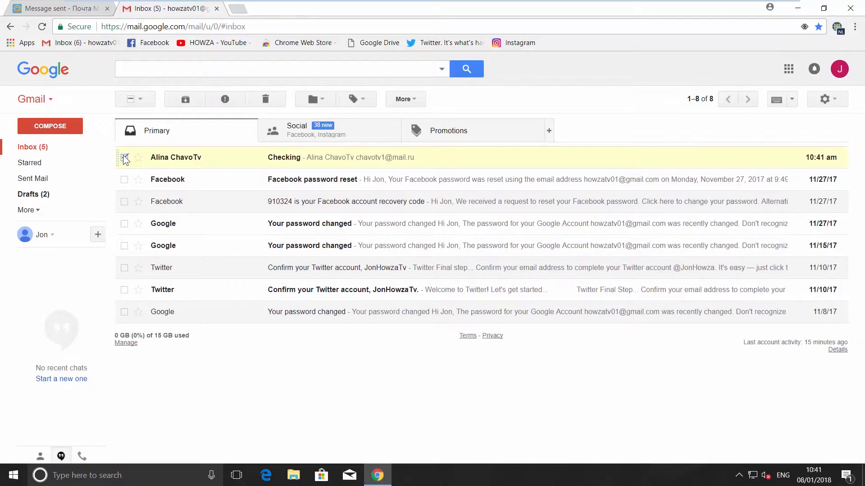
pyautogui.click(405, 99)
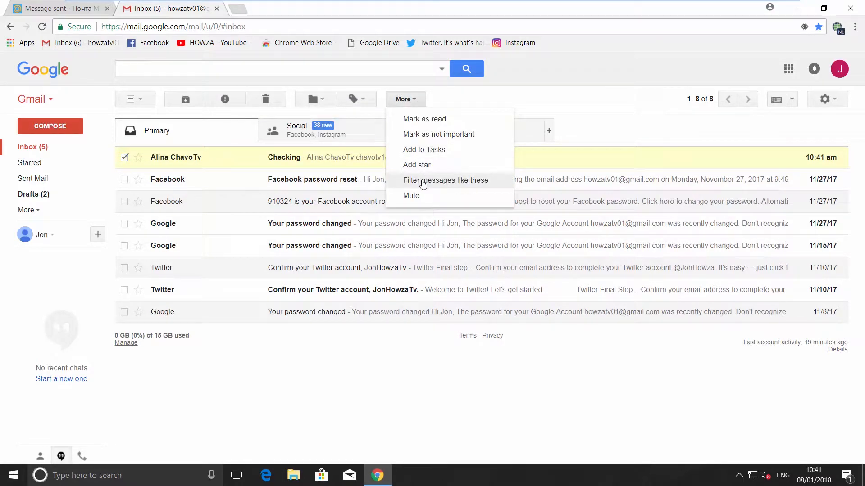
pyautogui.click(445, 180)
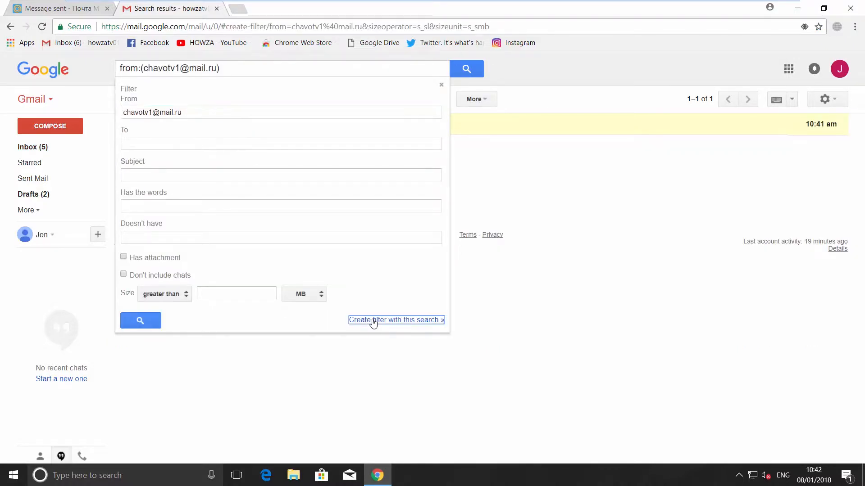
# Create the filter with 'Never send it to Spam' and 'Always mark it as important' ticked
pyautogui.click(396, 320)
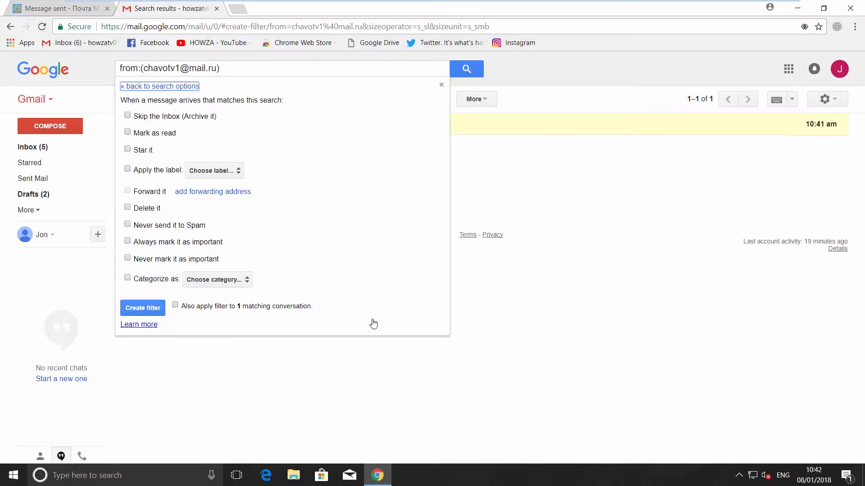
pyautogui.moveTo(251, 233)
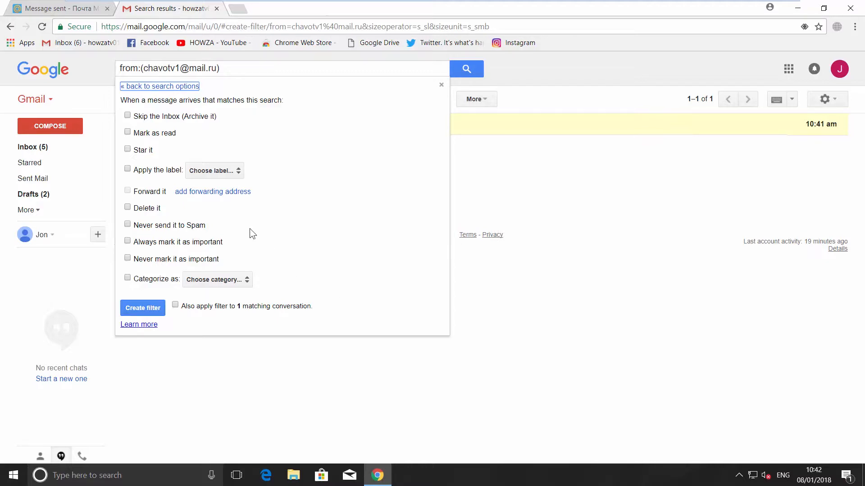
pyautogui.moveTo(130, 229)
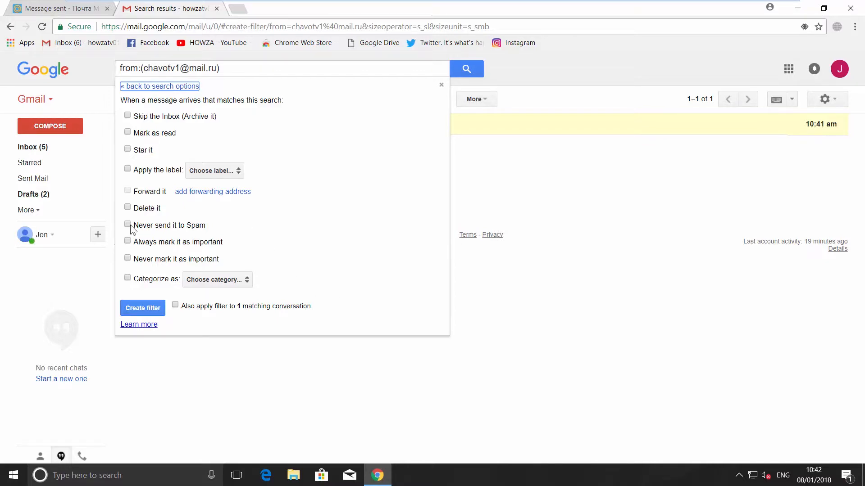
pyautogui.click(128, 225)
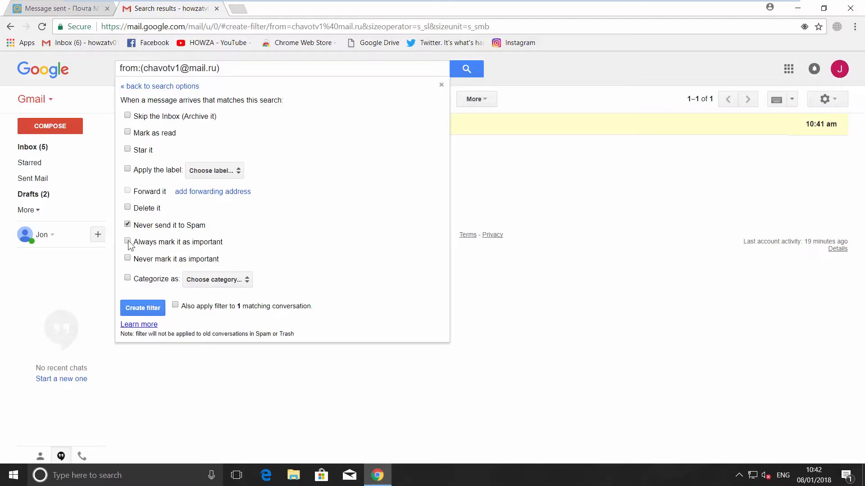
pyautogui.click(128, 241)
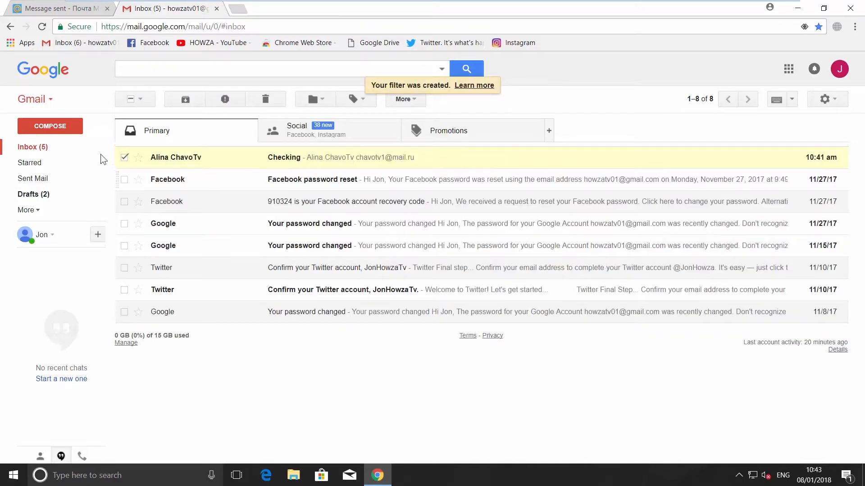
# Switch the inbox style to 'Important first'
pyautogui.click(99, 147)
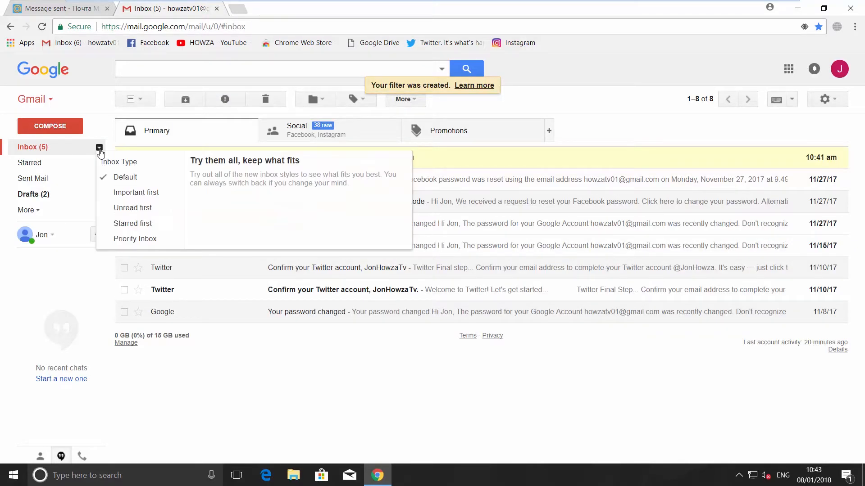
pyautogui.click(135, 192)
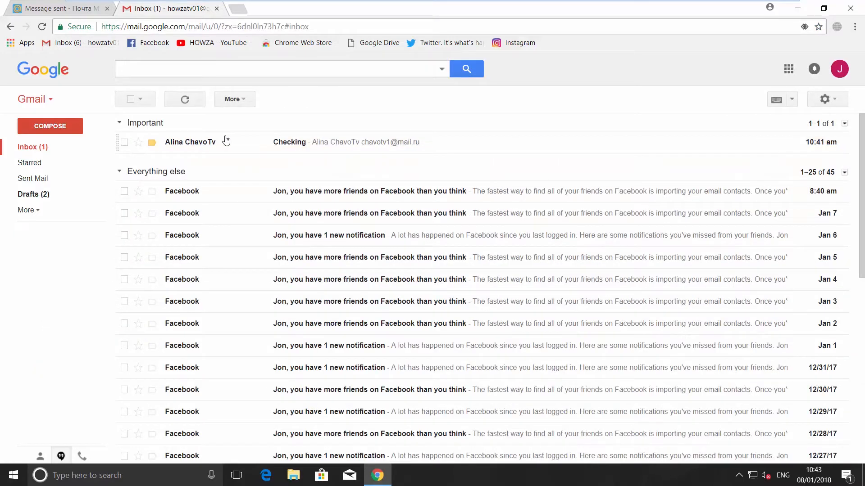